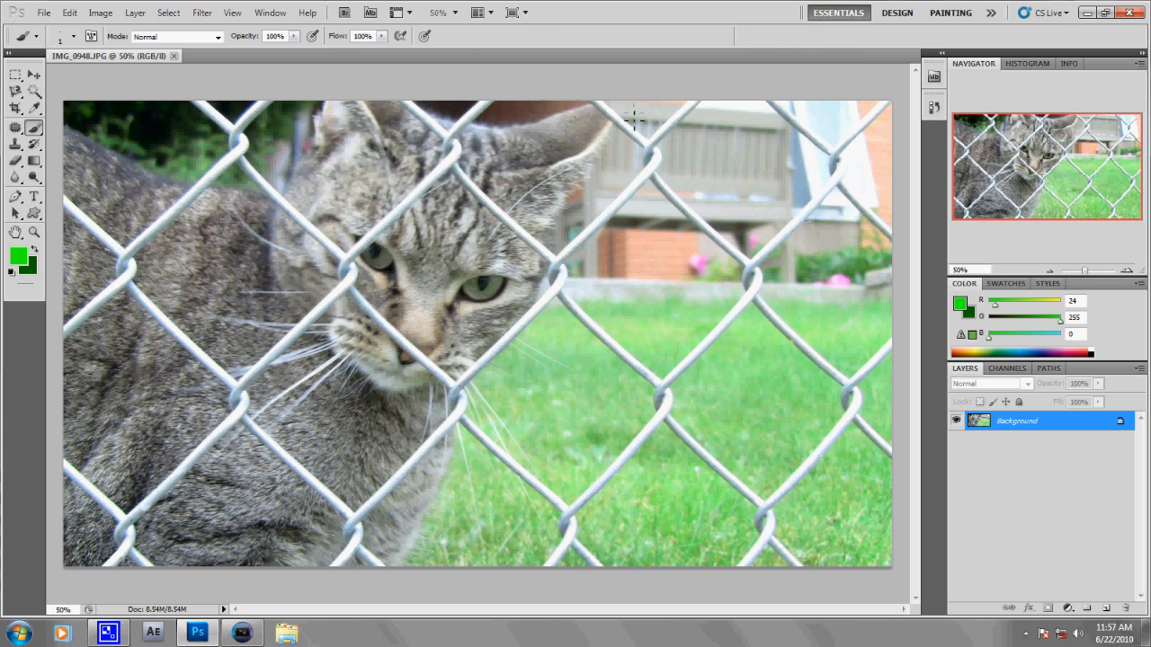
mouse_move(554, 317)
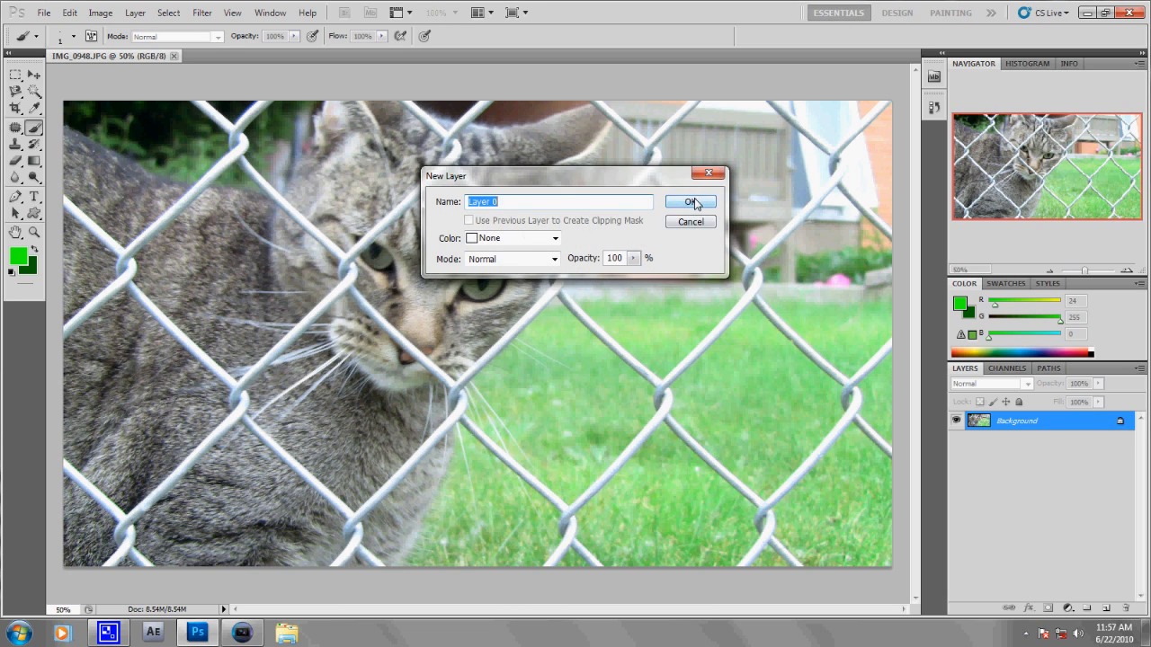
Step: Confirm the New Layer dialog so Background becomes the editable layer Layer 0
click(201, 13)
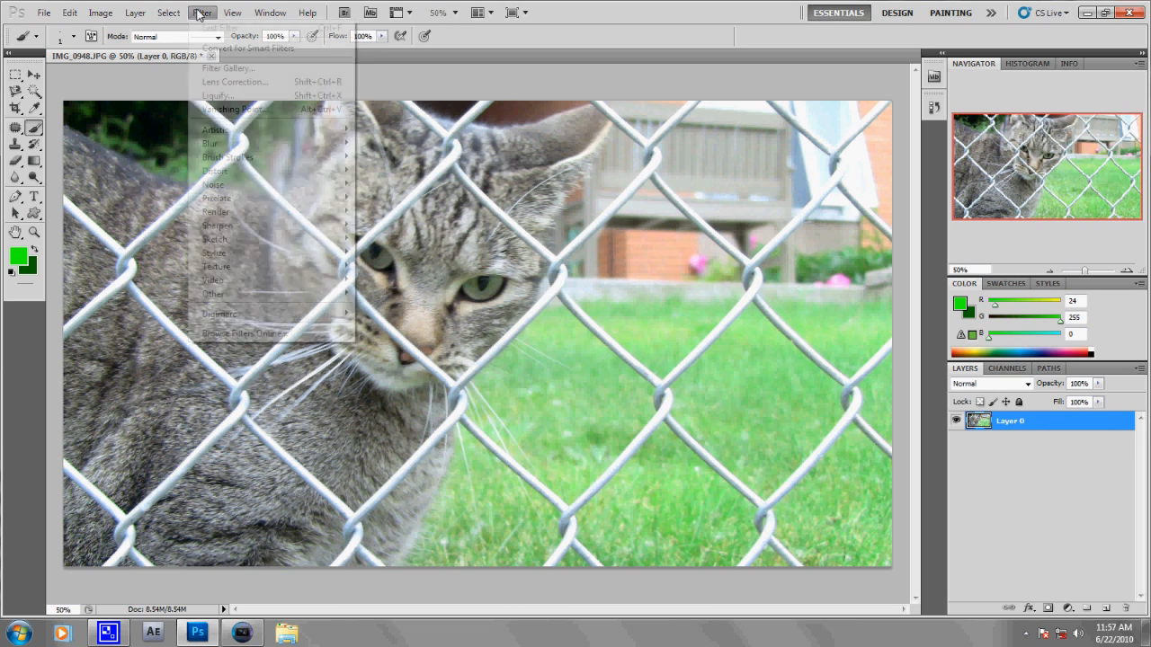
mouse_move(216, 169)
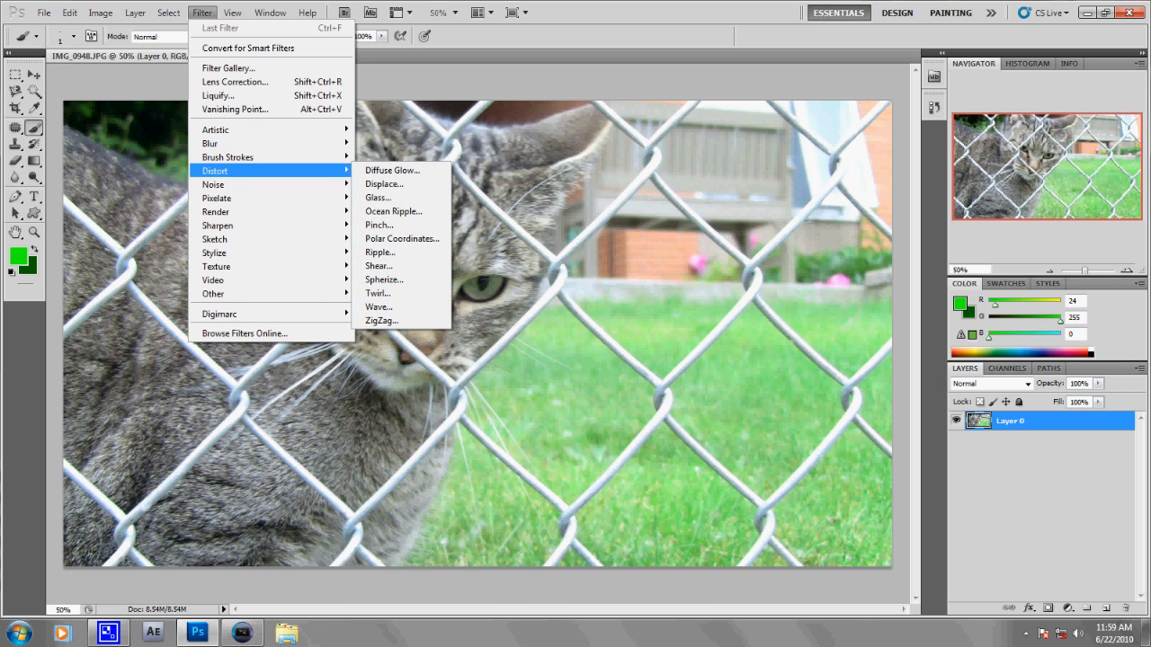
mouse_move(220, 96)
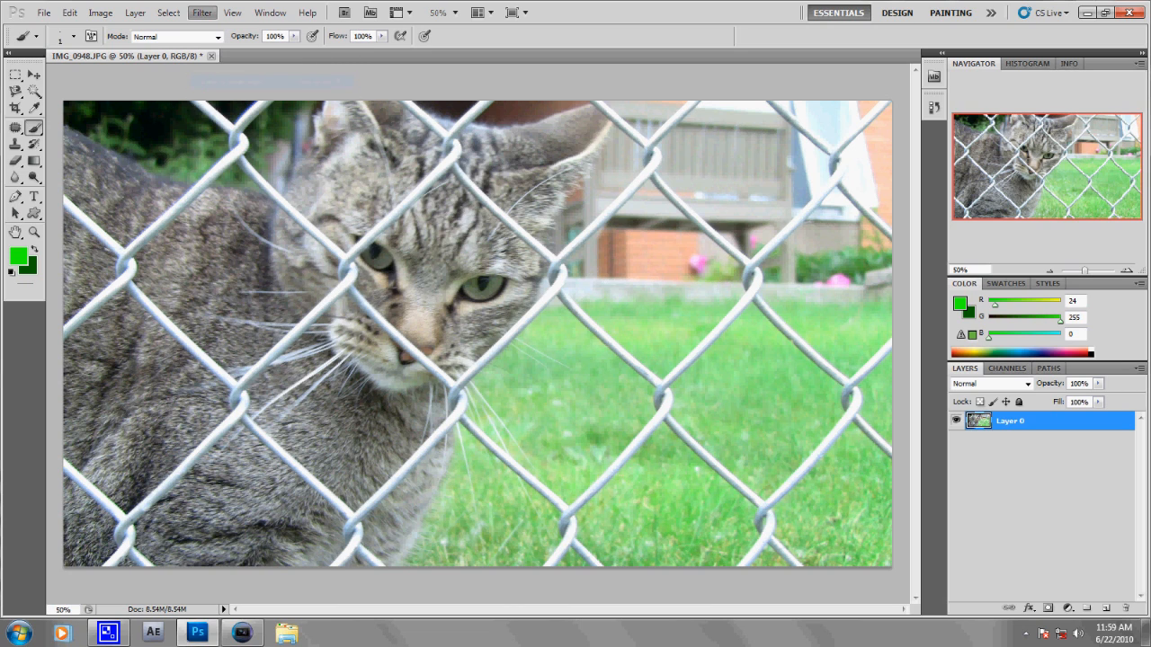
click(202, 11)
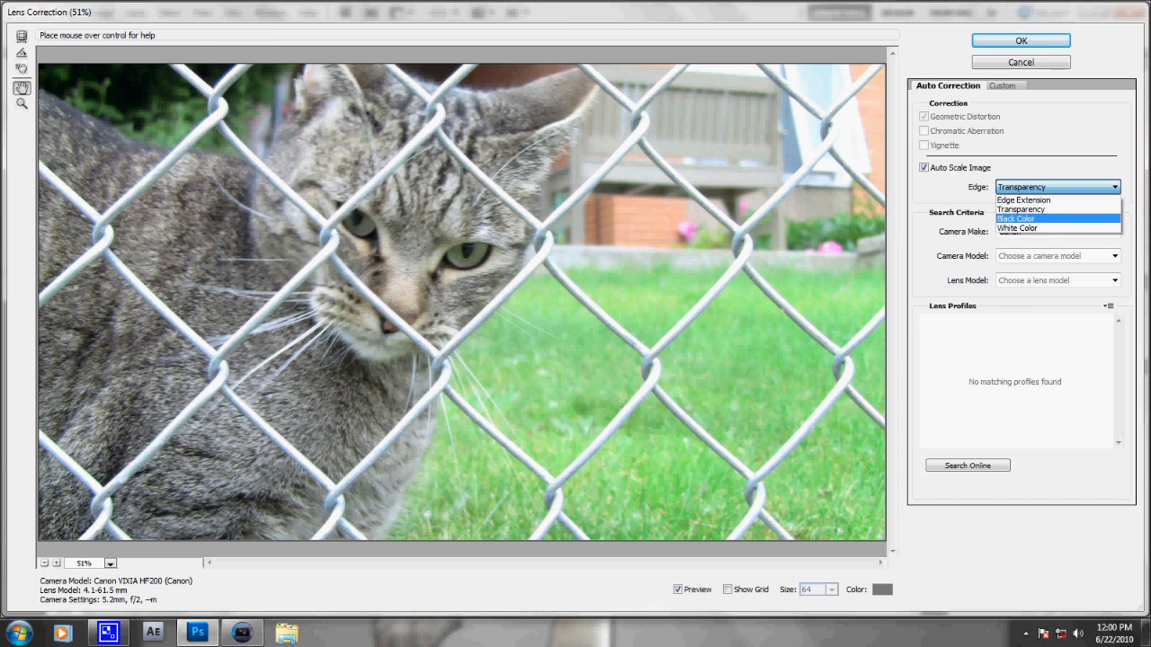
Step: Set Lens Correction's Edge fill to Black Color and show the Custom correction settings
click(1018, 220)
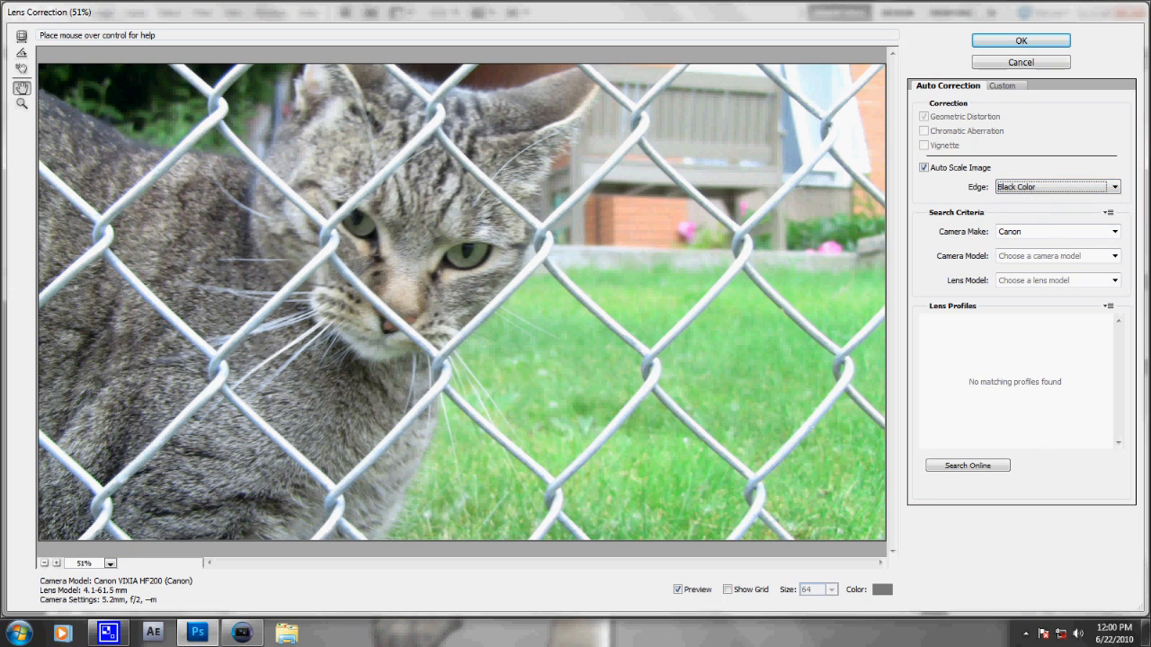
click(1004, 84)
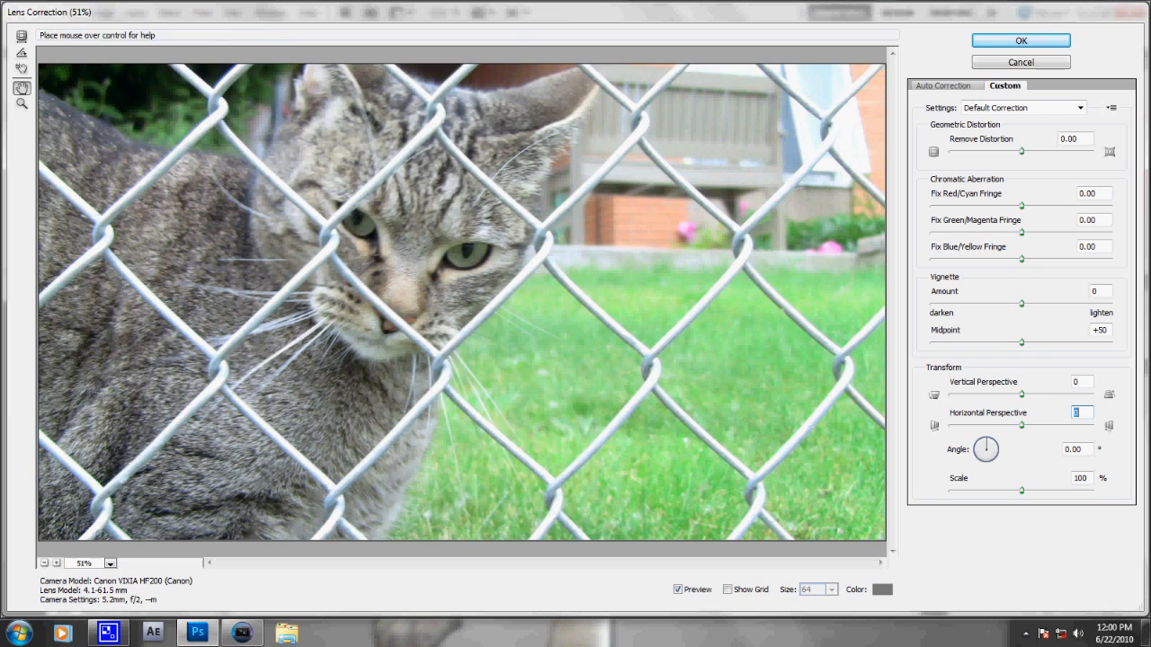
mouse_move(1021, 304)
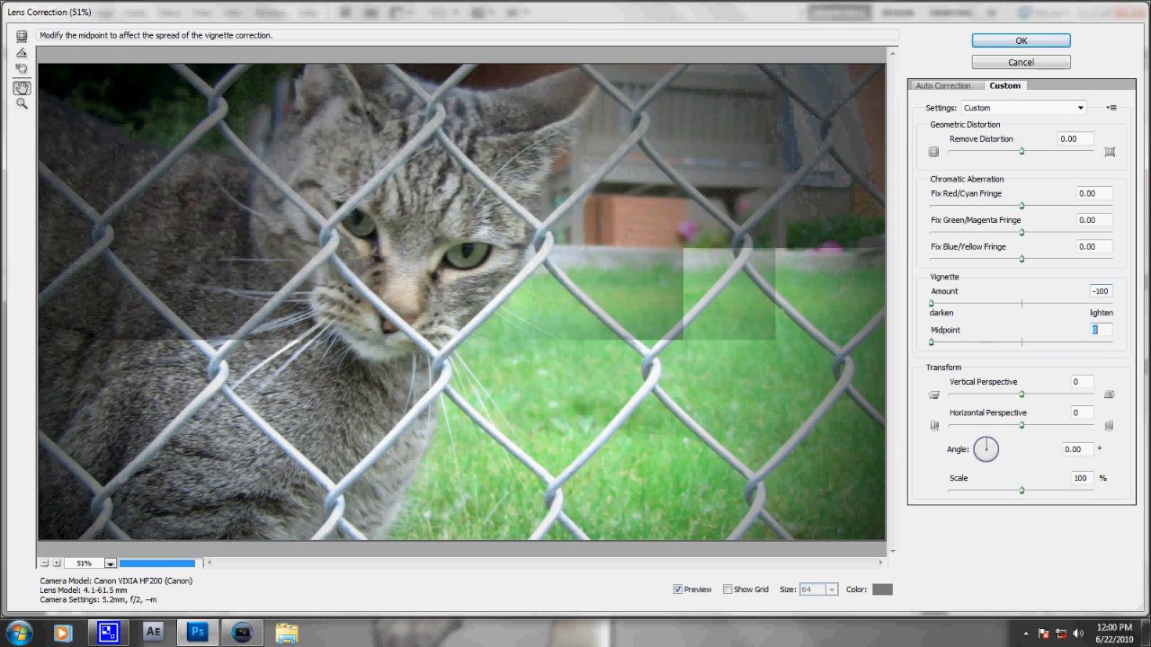
Step: With Vignette Amount at -100, drag the Midpoint slider to adjust how far the darkening spreads
drag(998, 342, 1047, 341)
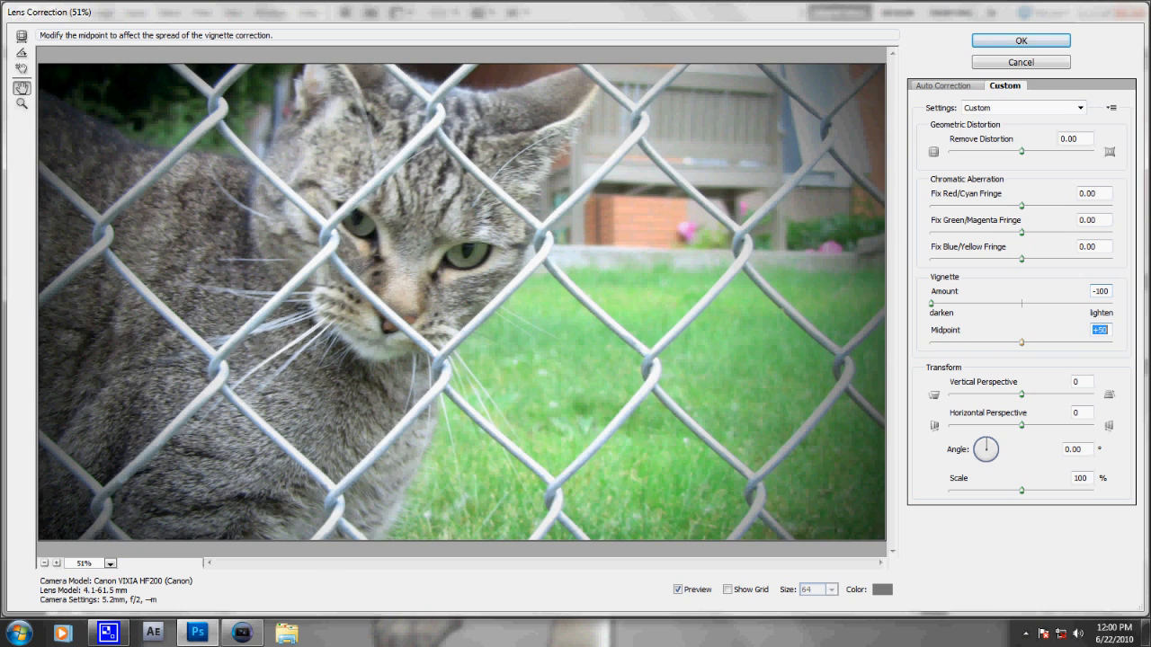